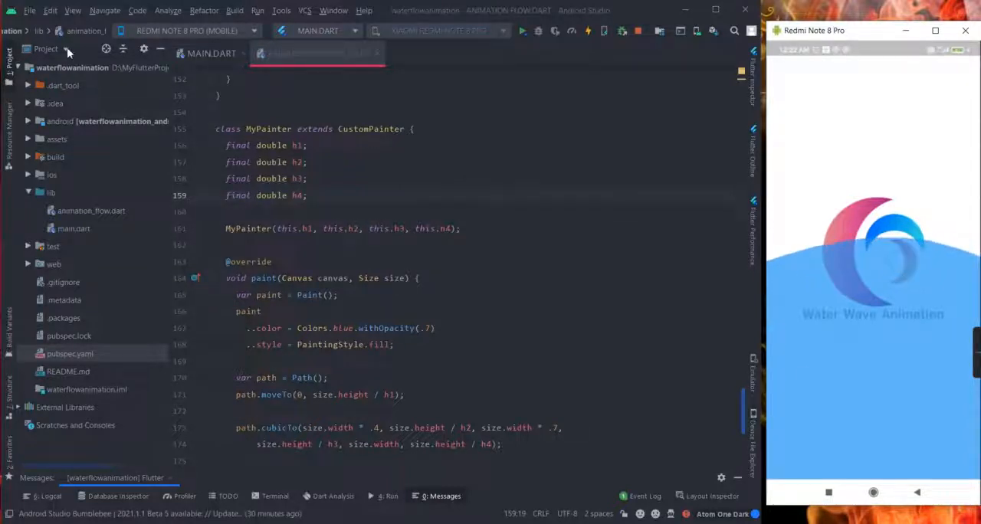
# - Show main.dart with main(), the MyApp widget and the AnimationFlow home
pyautogui.click(211, 52)
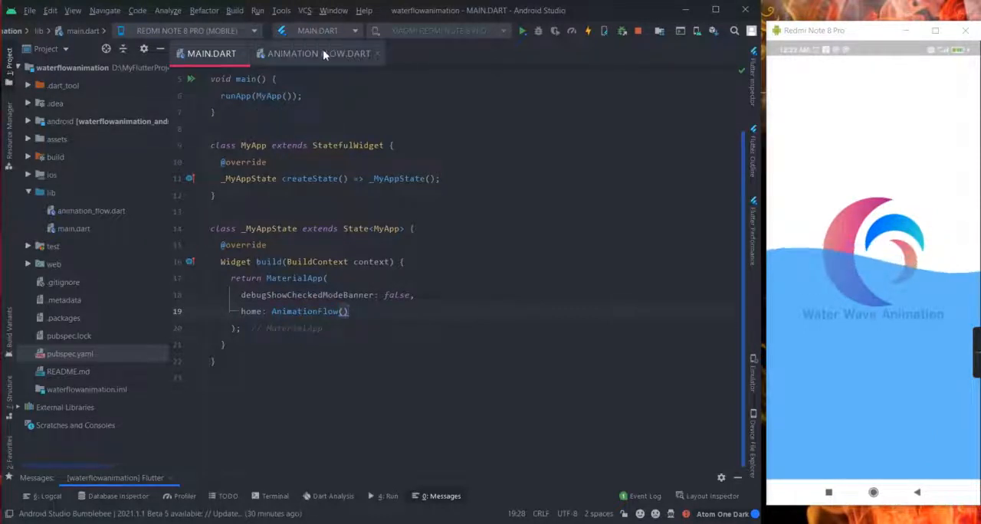
# - Show animation_flow.dart with the AnimationFlow state class and its four controllers
pyautogui.click(315, 54)
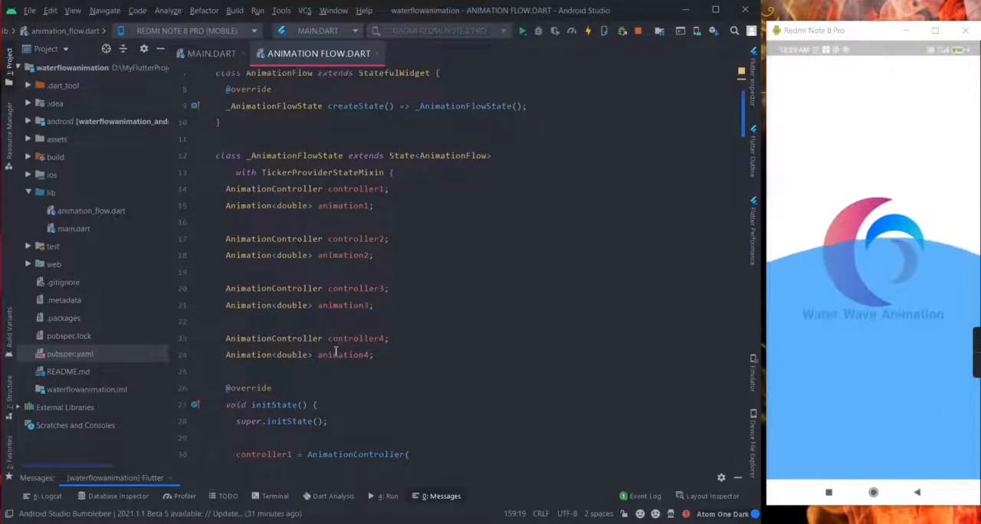
pyautogui.scroll(-3)
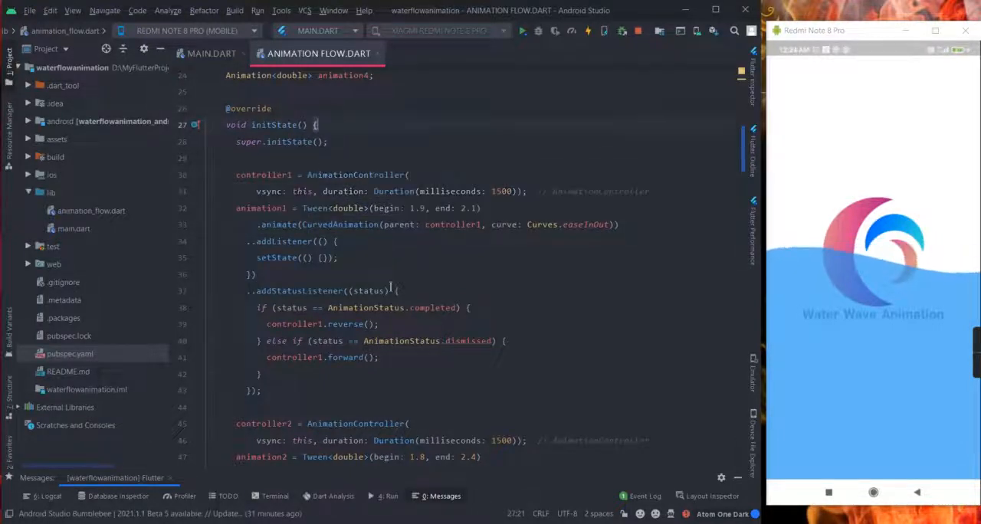
pyautogui.scroll(-3)
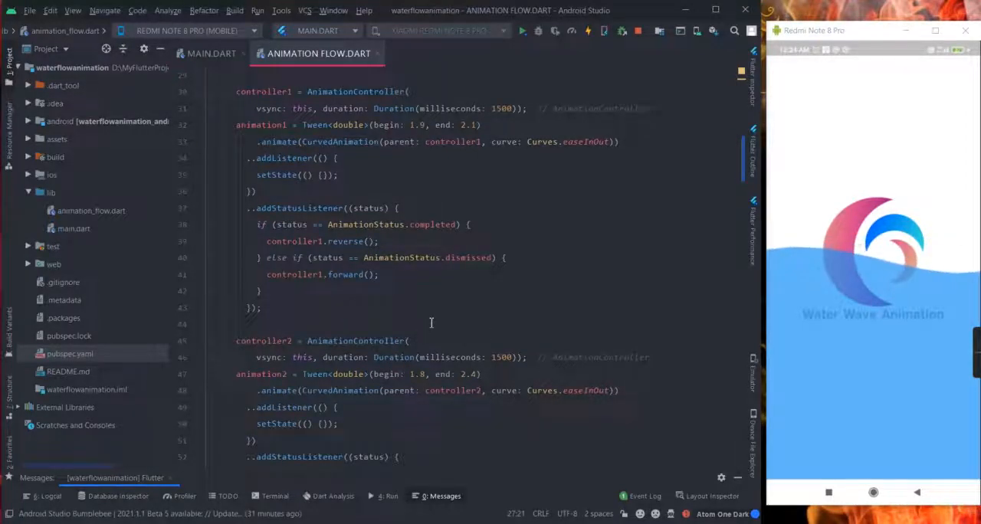
pyautogui.scroll(-3)
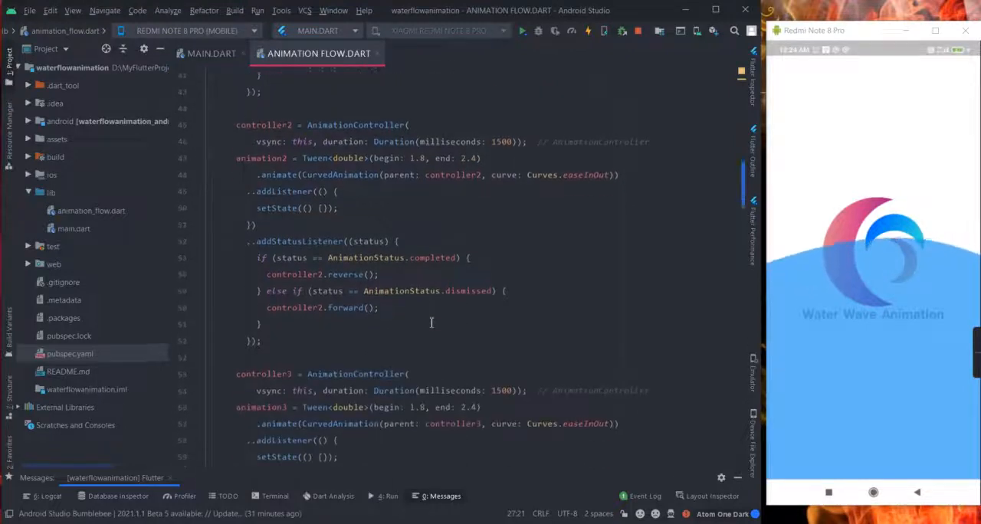
pyautogui.scroll(-3)
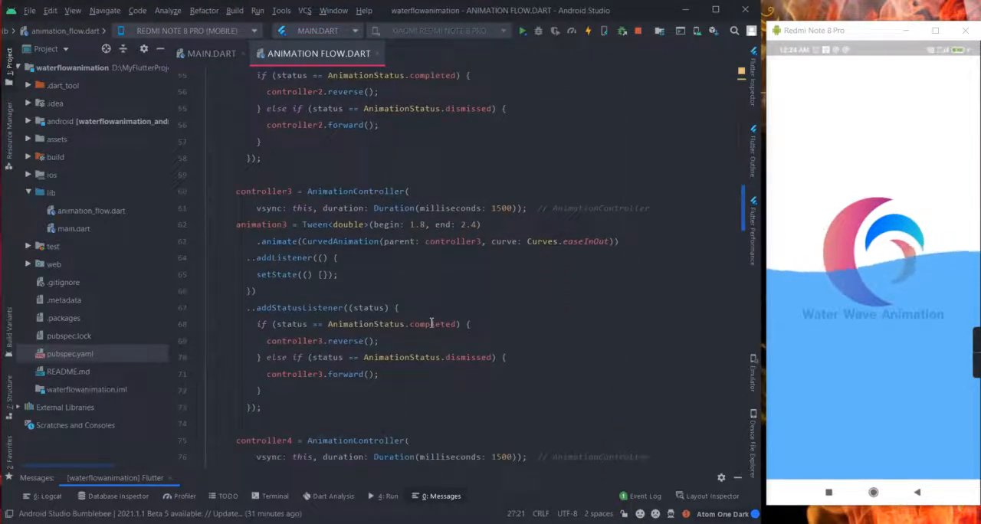
pyautogui.scroll(-3)
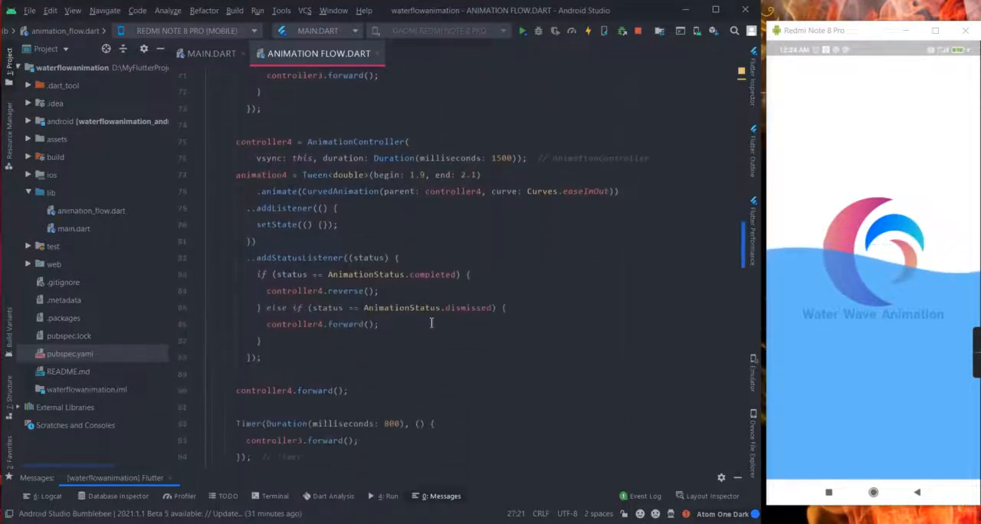
pyautogui.scroll(-3)
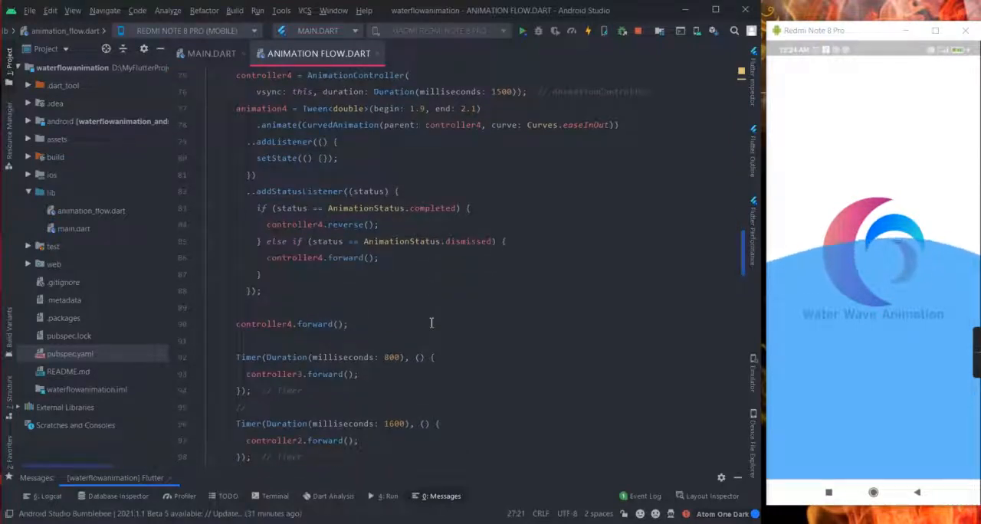
pyautogui.scroll(-3)
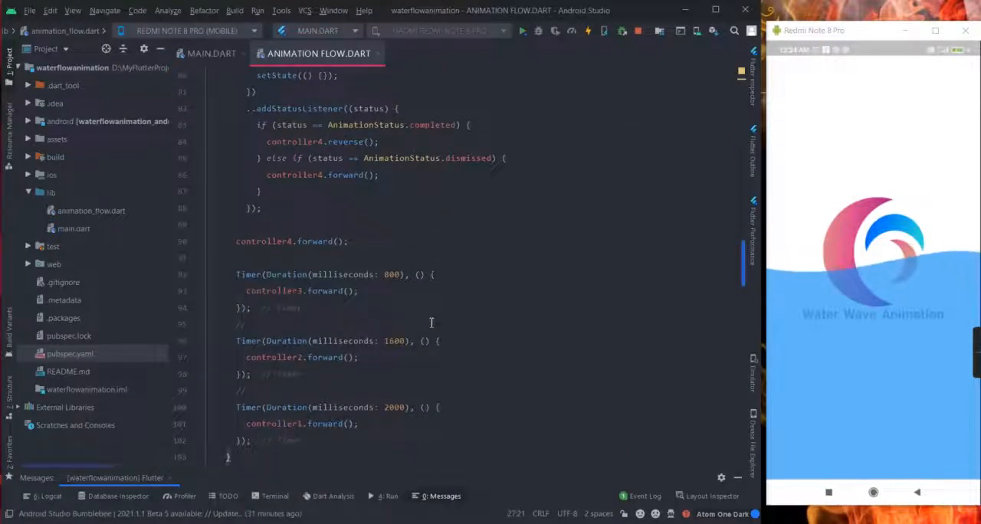
pyautogui.scroll(-3)
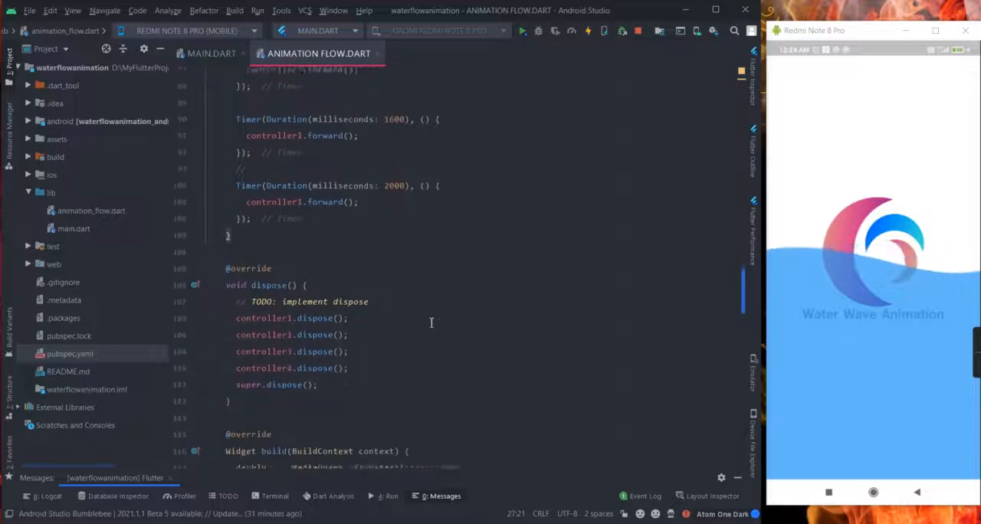
pyautogui.scroll(-3)
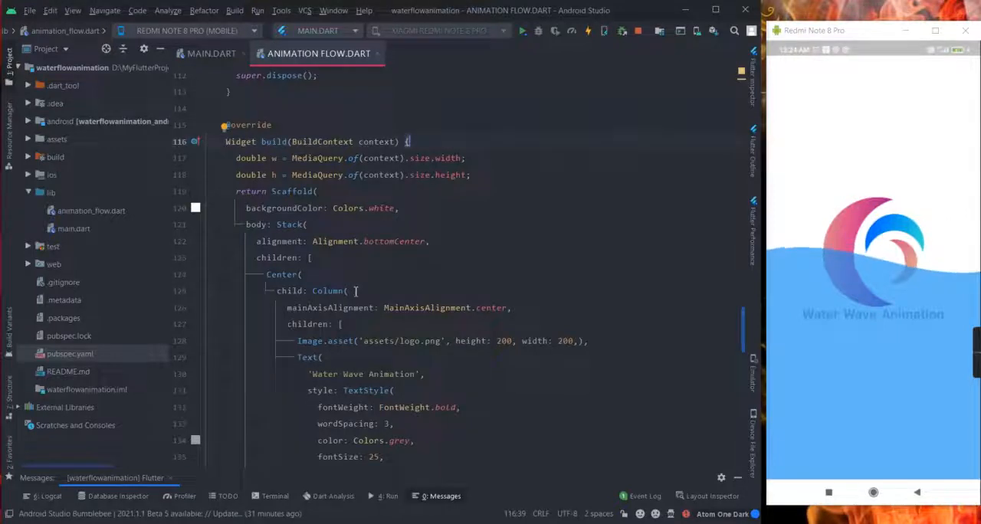
pyautogui.scroll(-3)
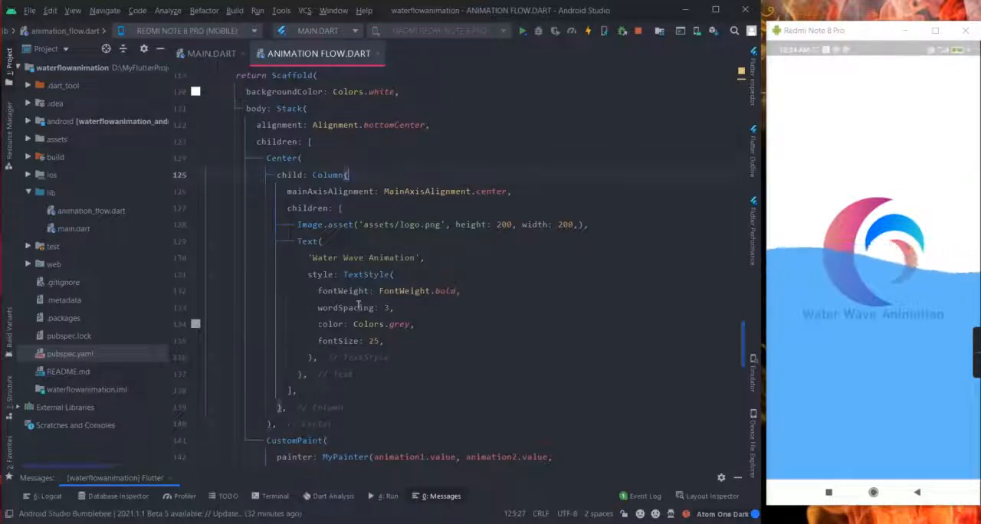
pyautogui.scroll(-3)
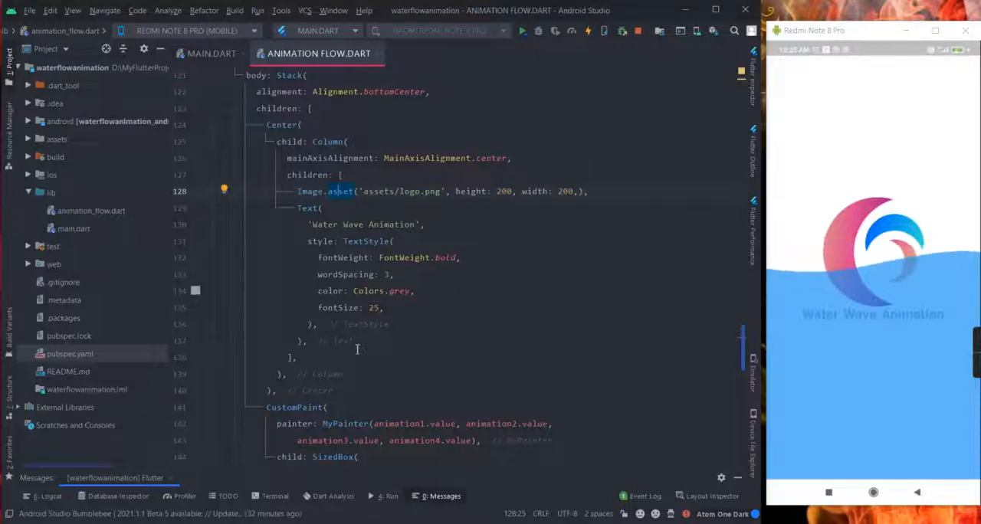
# - Scroll down to the MyPainter class where the wave paint colour is set
pyautogui.scroll(-3)
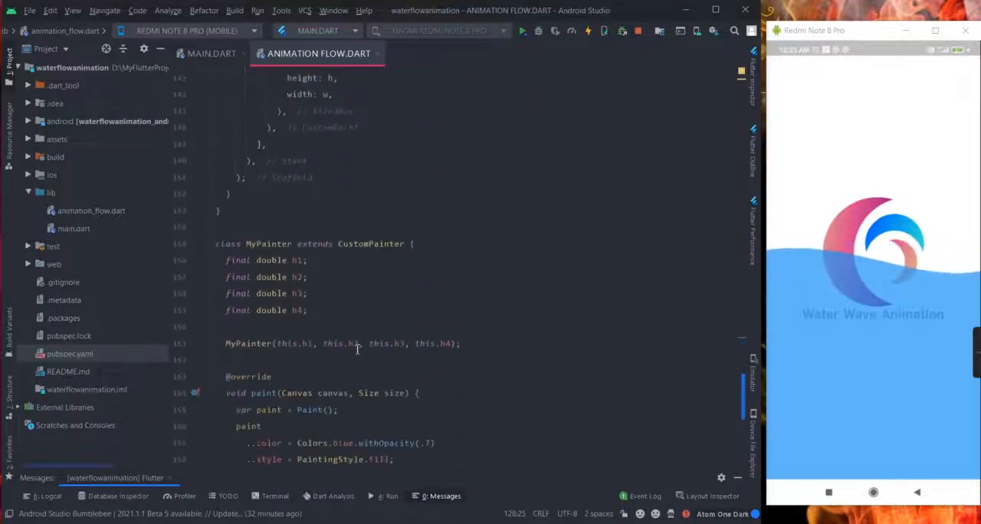
pyautogui.scroll(-3)
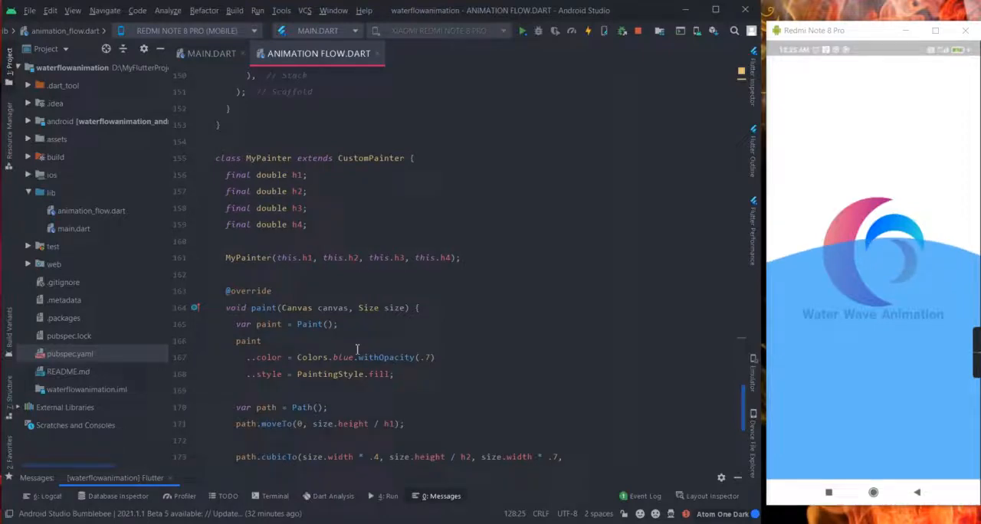
pyautogui.scroll(-3)
pyautogui.write('gr')
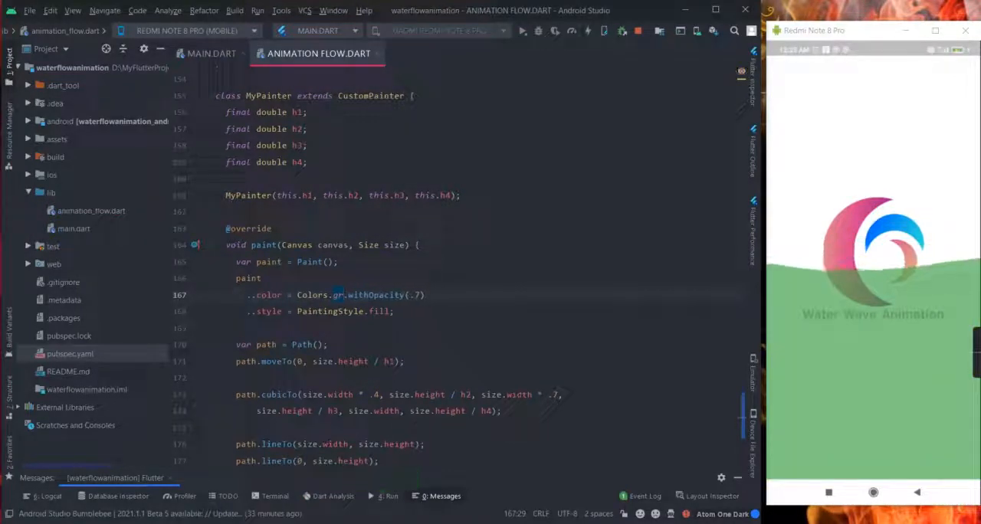
# - Change the wave paint colour to Colors.orangeAccent, then move down to shouldRepaint
pyautogui.write('ora')
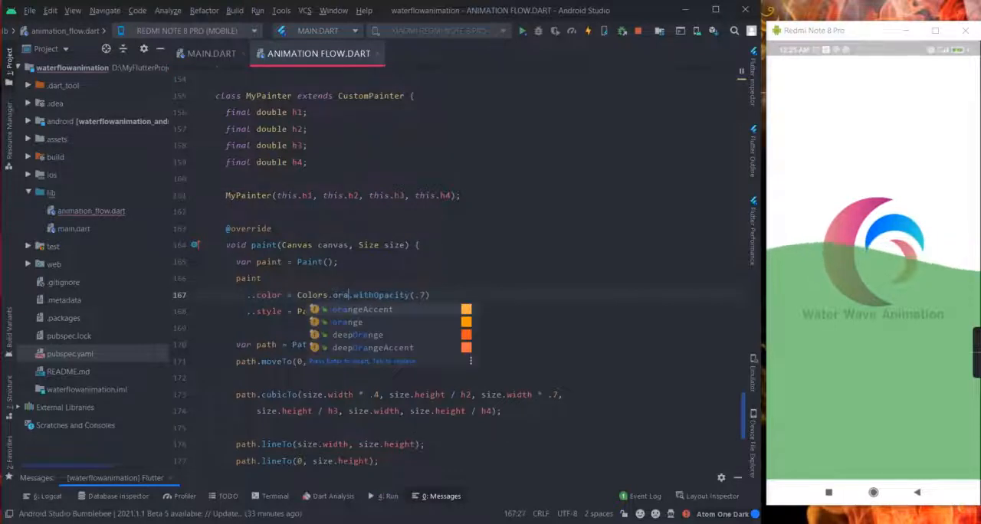
pyautogui.click(362, 309)
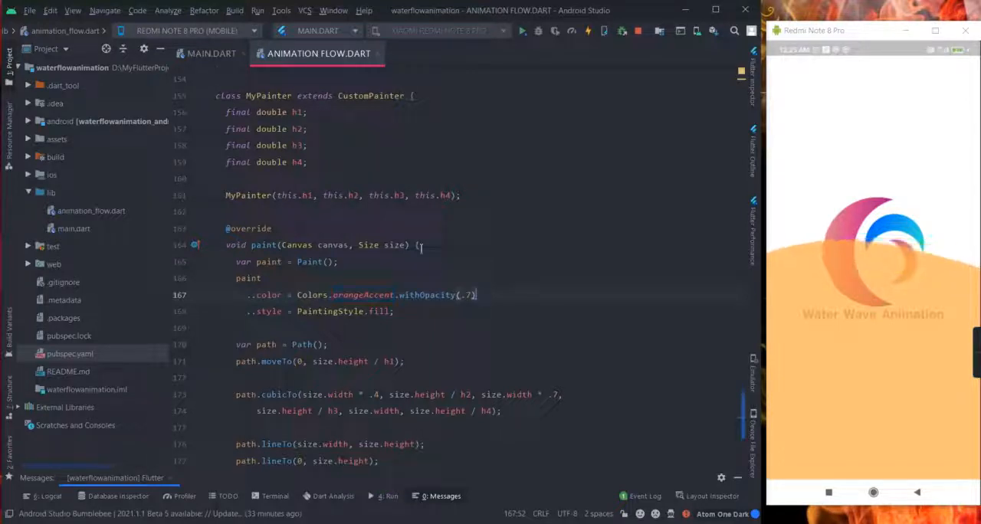
pyautogui.scroll(-3)
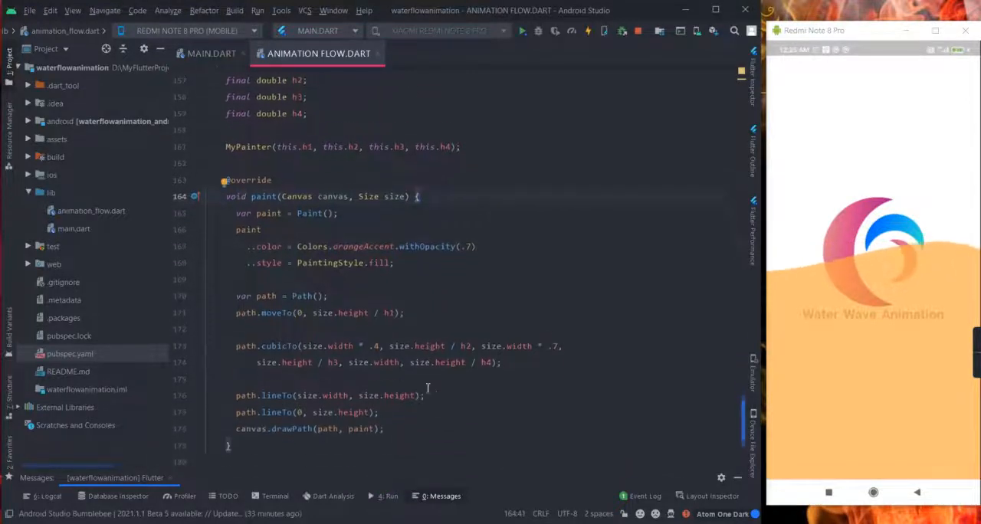
pyautogui.scroll(-3)
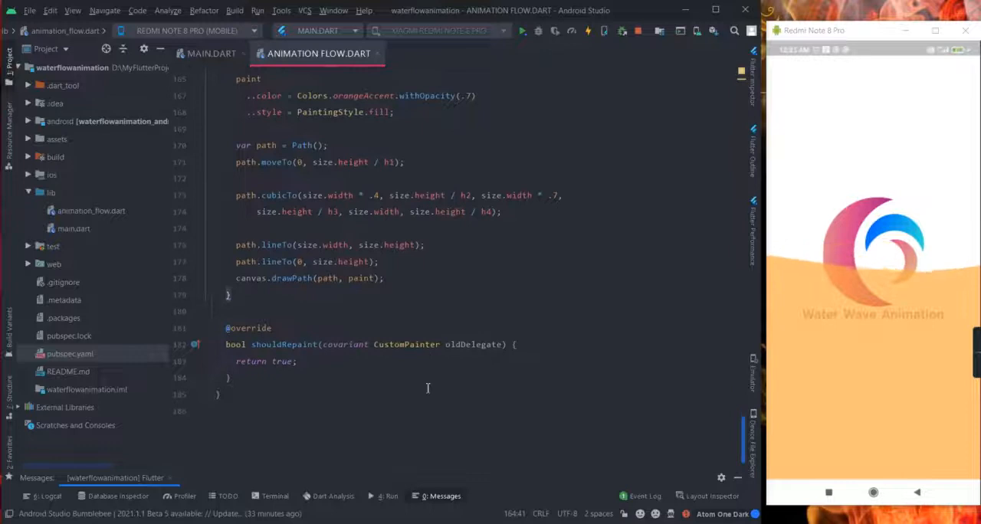